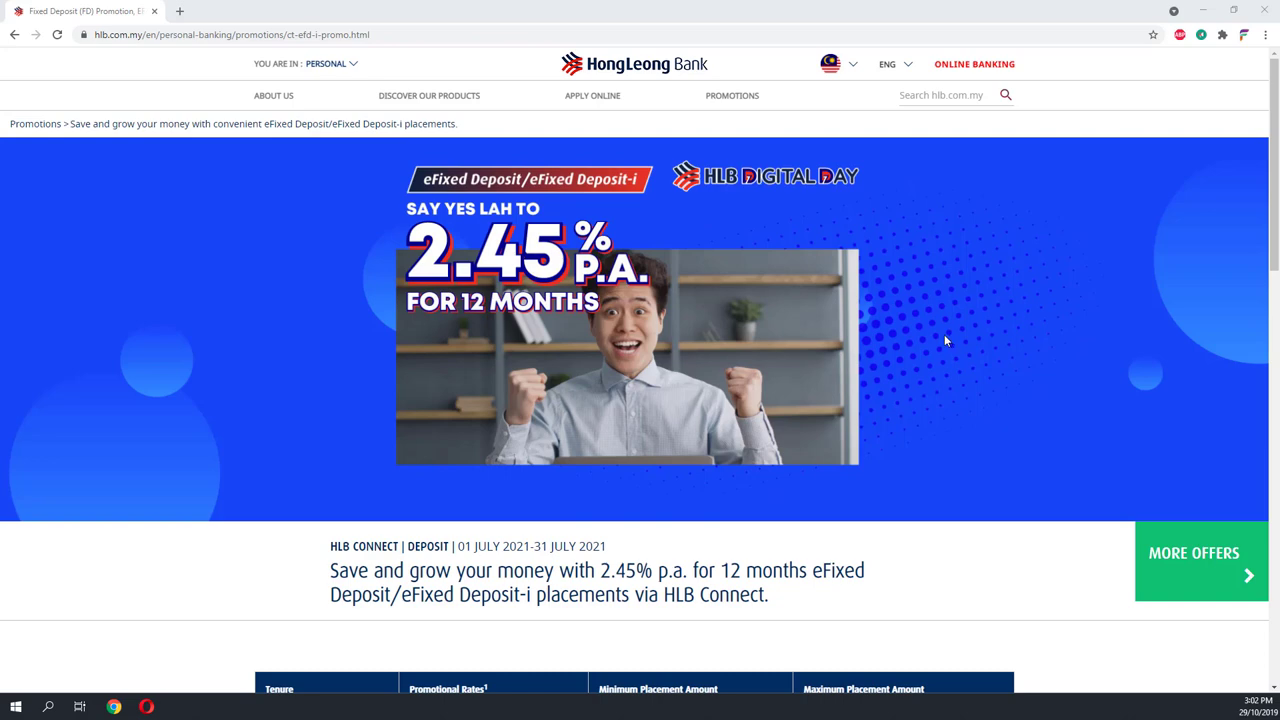
{"action": "mouse_move", "coordinate": [942, 318]}
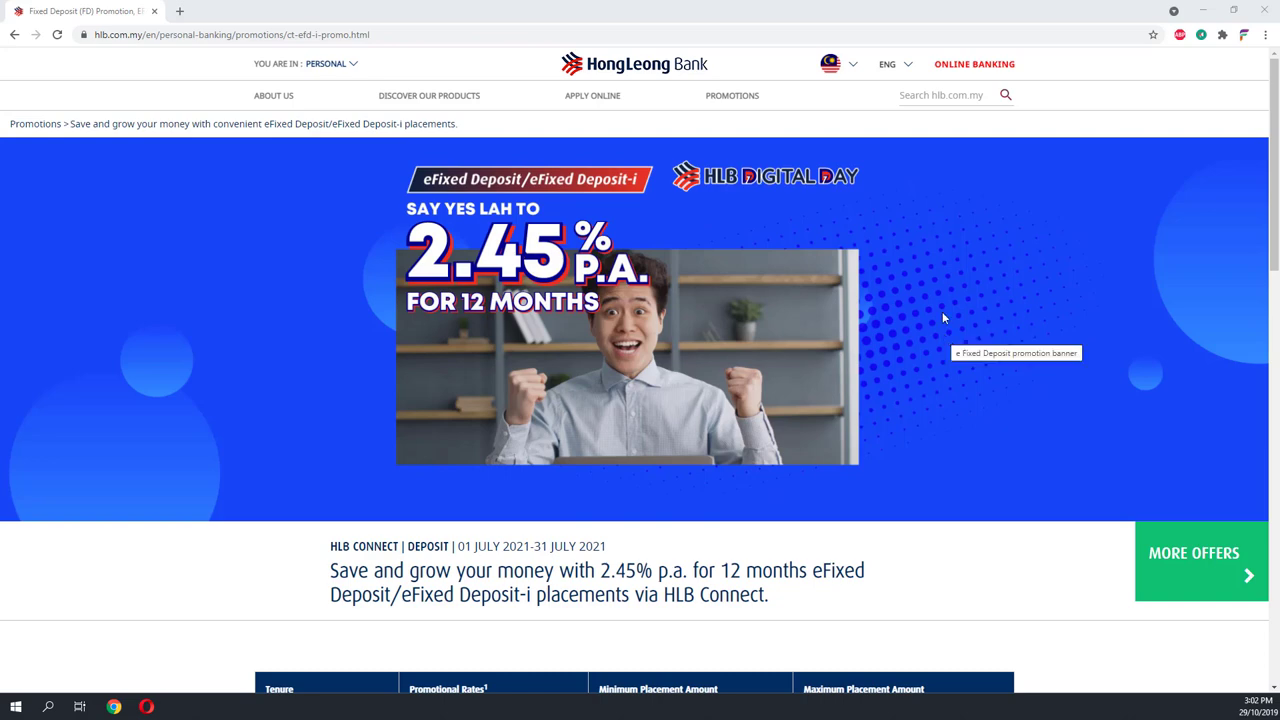
{"action": "mouse_move", "coordinate": [616, 238]}
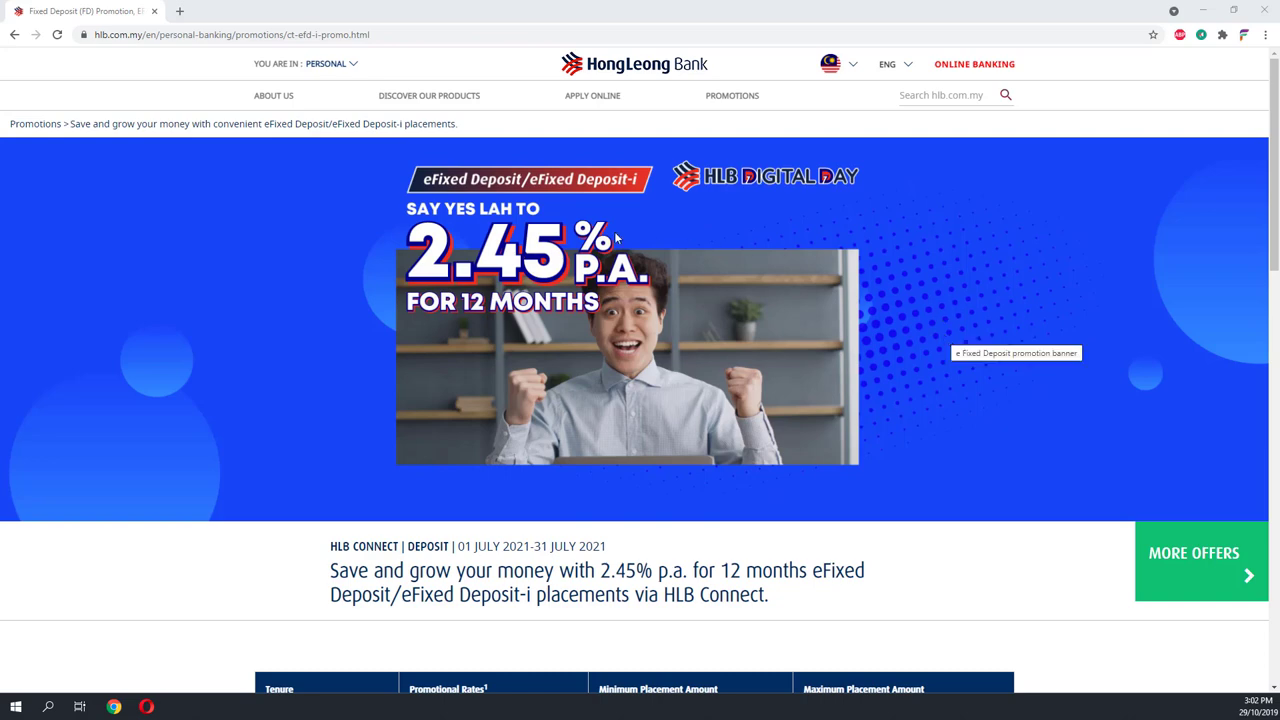
{"action": "mouse_move", "coordinate": [420, 278]}
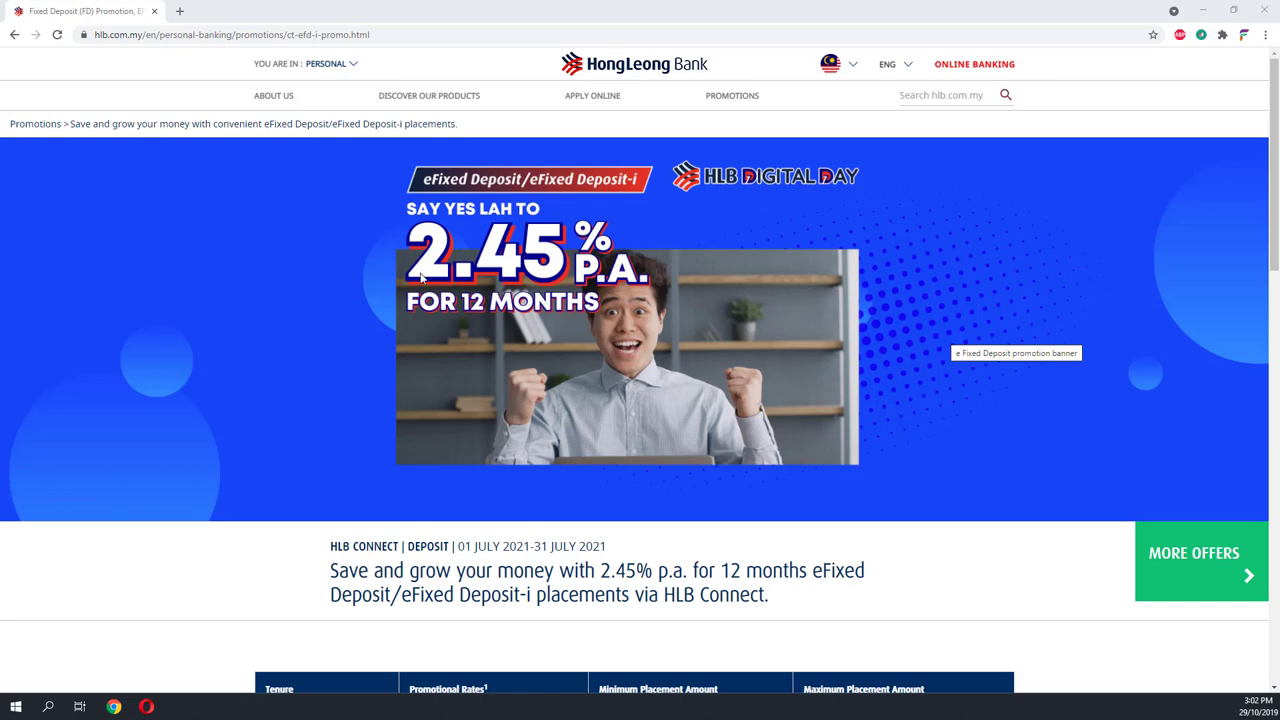
{"action": "mouse_move", "coordinate": [602, 284]}
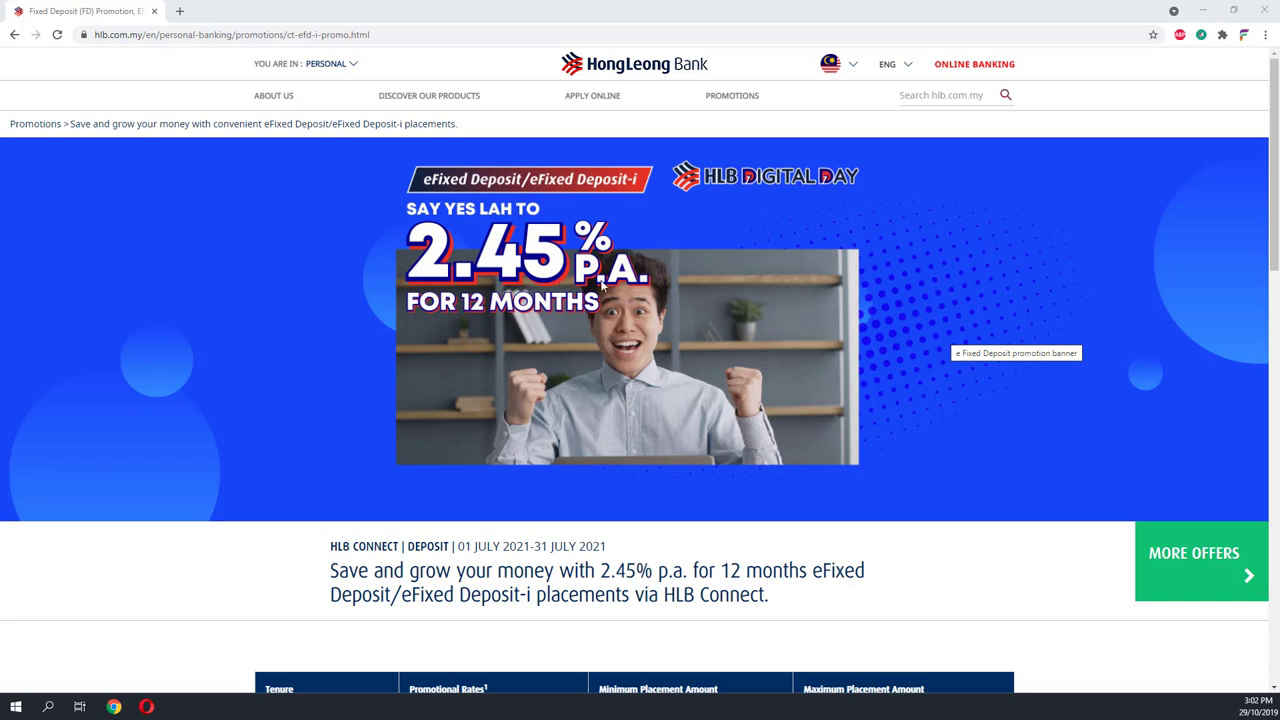
{"action": "mouse_move", "coordinate": [676, 280]}
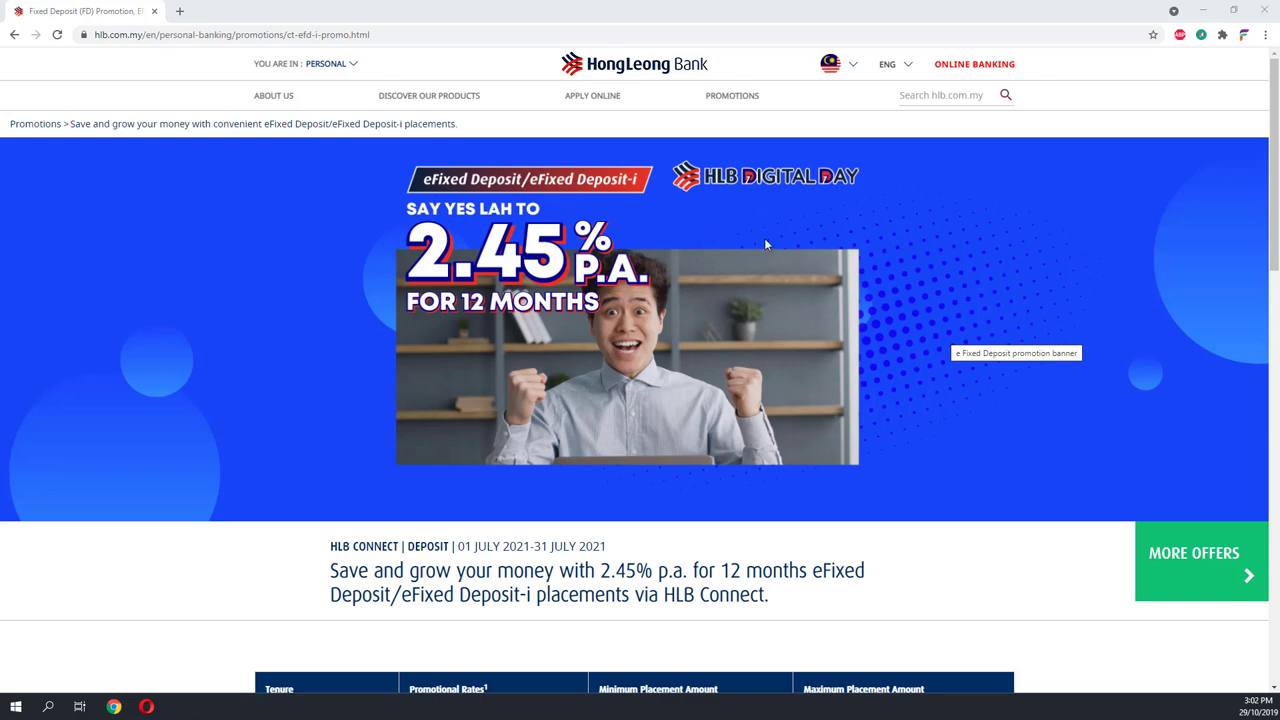
Review the promotion terms, highlighting the RM10,000 minimum placement and the 2.40% 6-month rate.
{"action": "scroll", "scroll_direction": "down", "scroll_amount": 3}
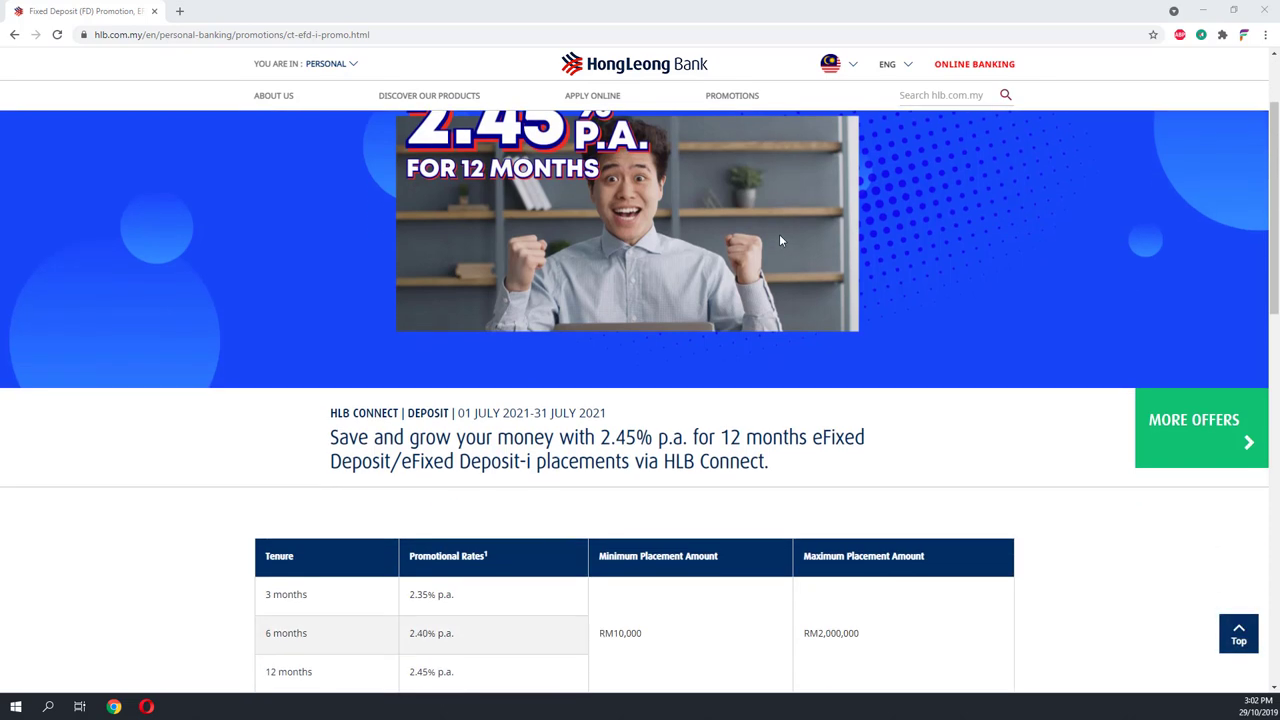
{"action": "mouse_move", "coordinate": [800, 268]}
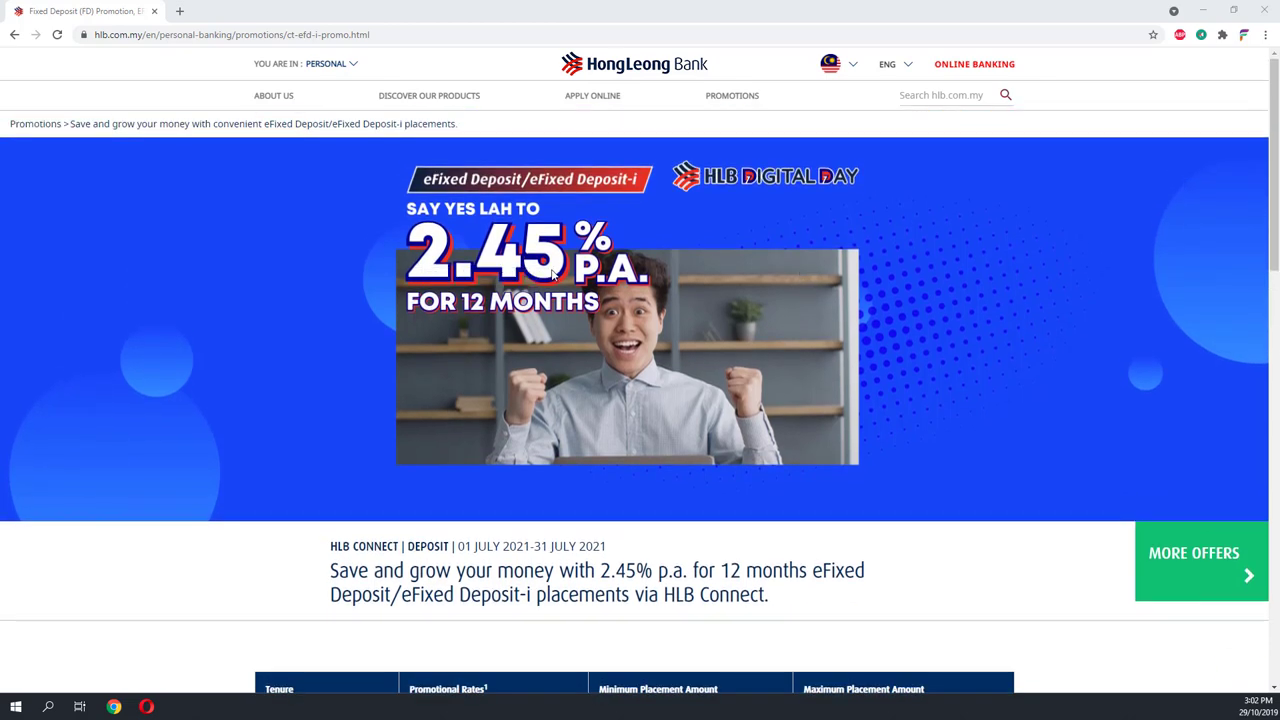
{"action": "mouse_move", "coordinate": [660, 290]}
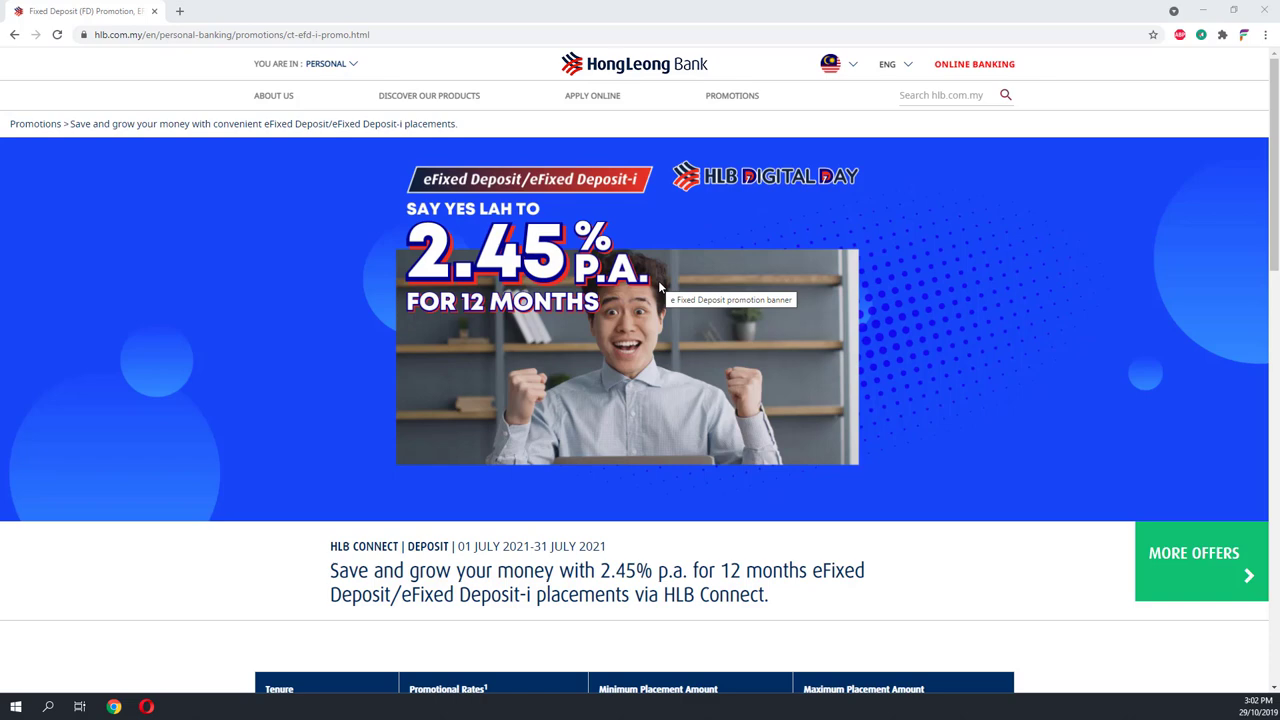
{"action": "scroll", "scroll_direction": "down", "scroll_amount": 3}
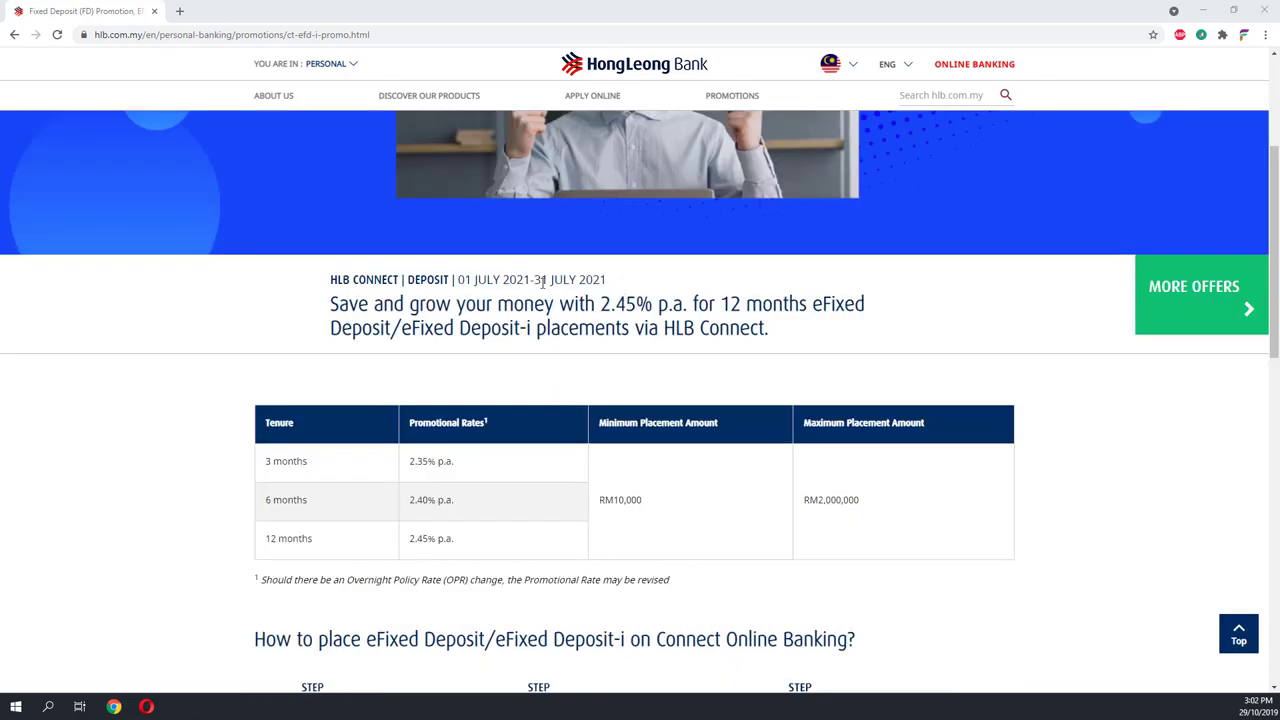
{"action": "left_click_drag", "start_coordinate": [456, 280], "coordinate": [588, 280]}
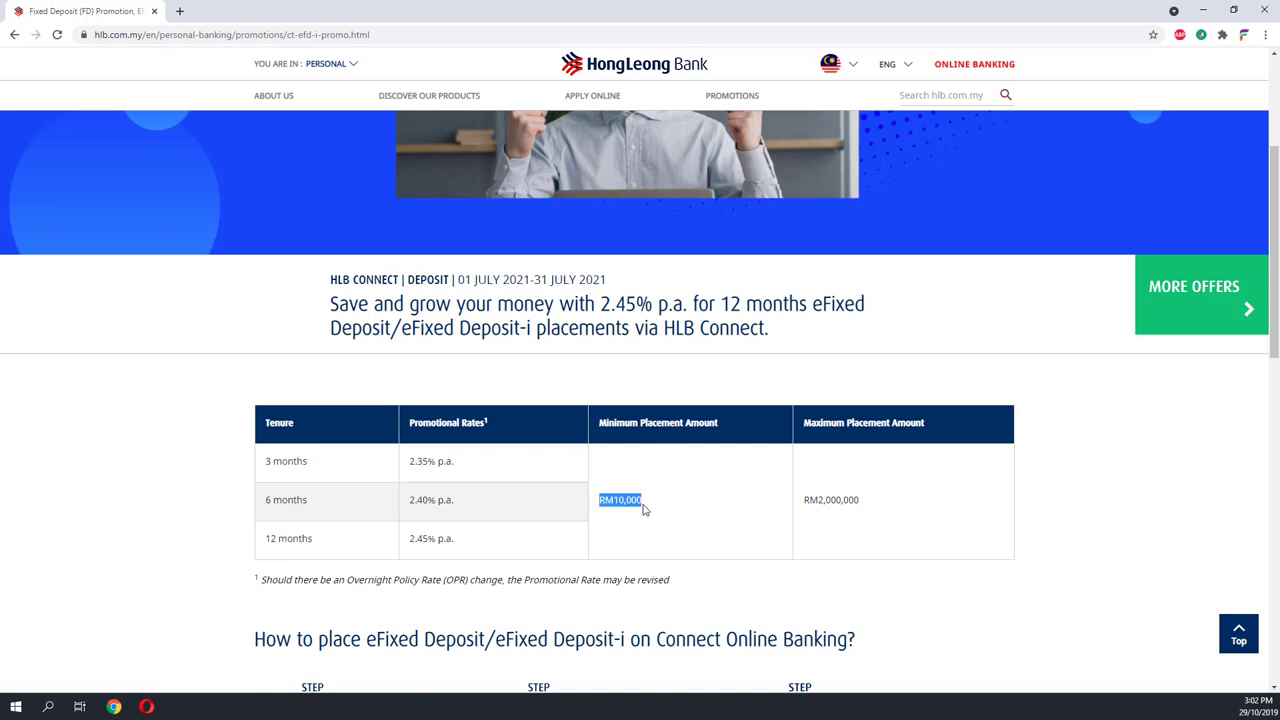
{"action": "mouse_move", "coordinate": [856, 512]}
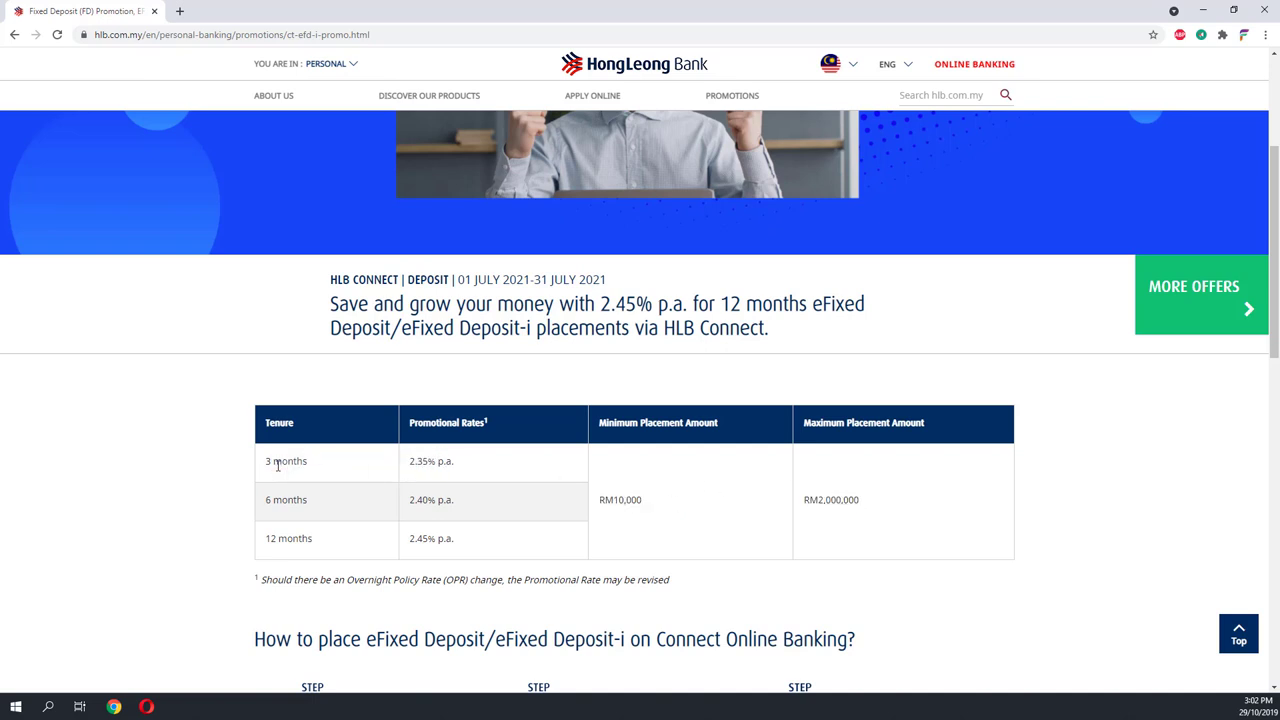
{"action": "double_click", "coordinate": [430, 460]}
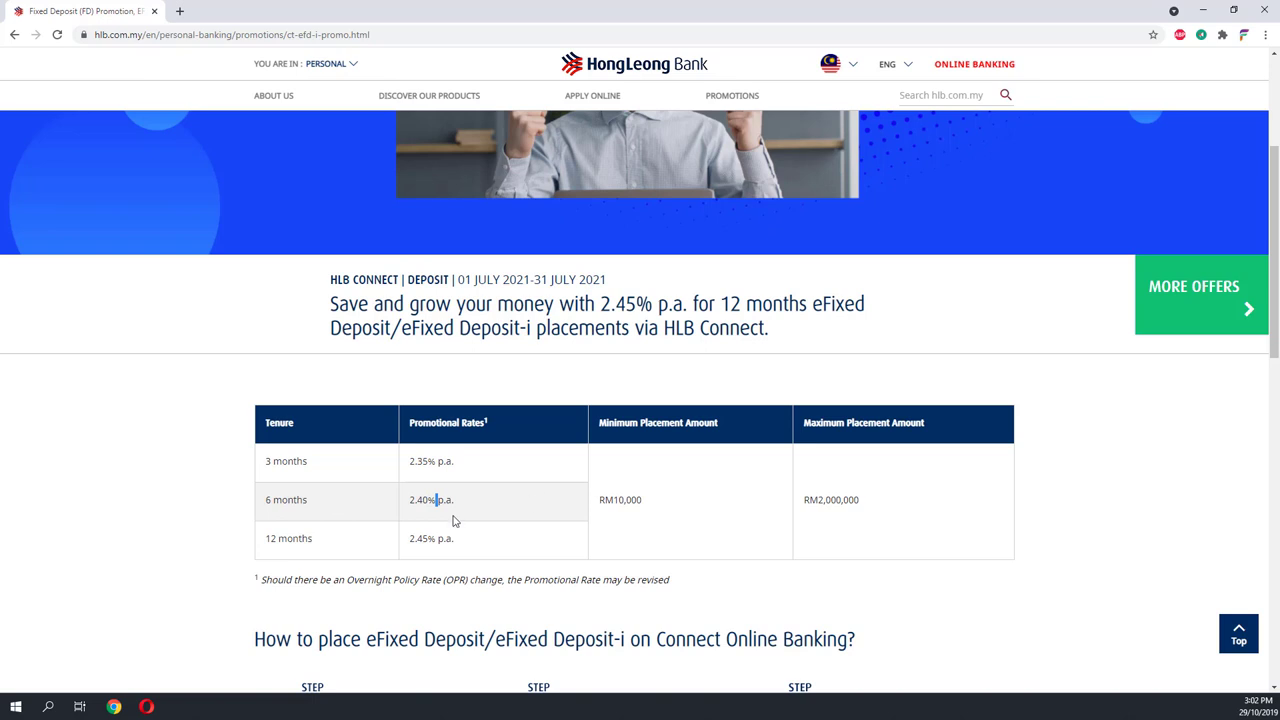
{"action": "scroll", "scroll_direction": "down", "scroll_amount": 3}
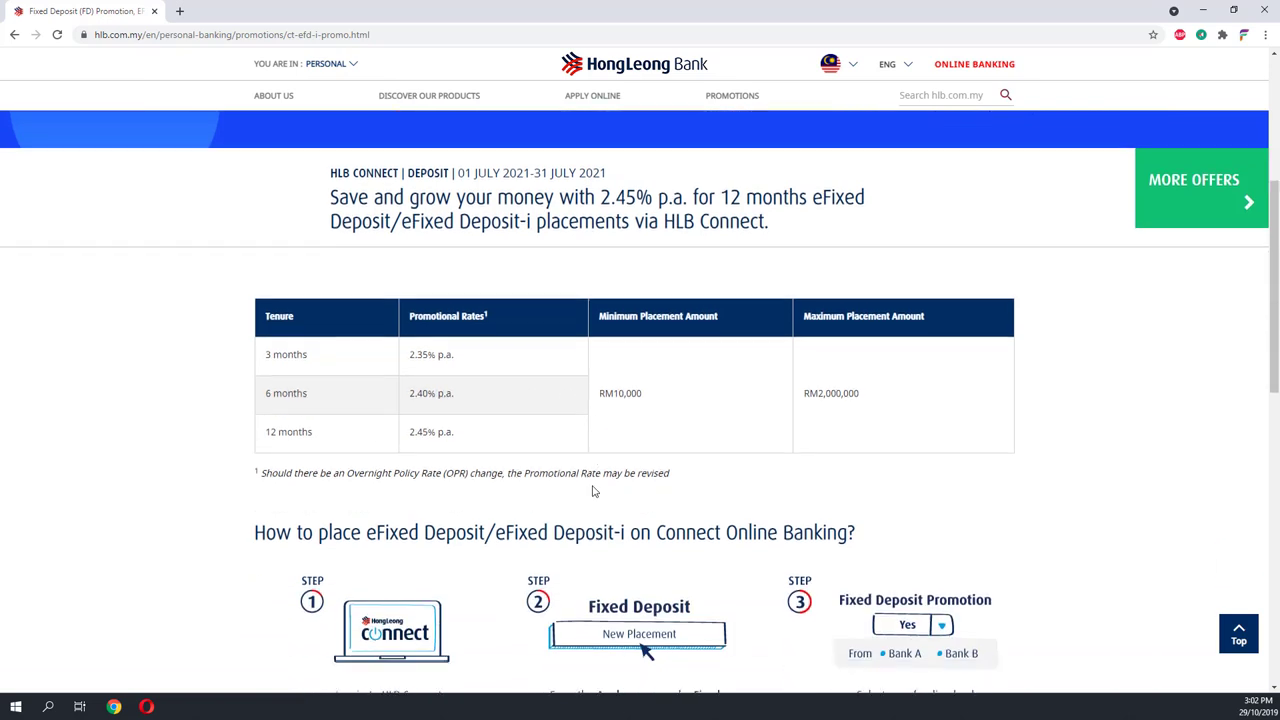
{"action": "scroll", "scroll_direction": "down", "scroll_amount": 3}
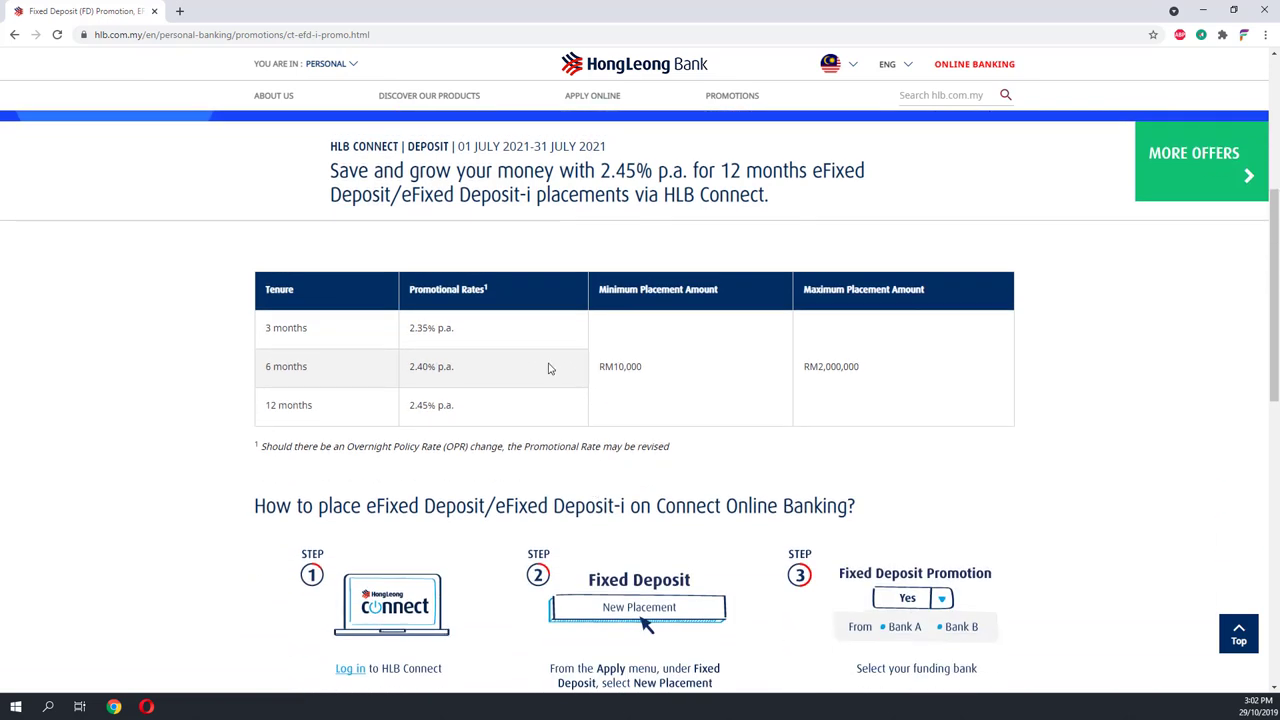
{"action": "scroll", "scroll_direction": "up", "scroll_amount": 3}
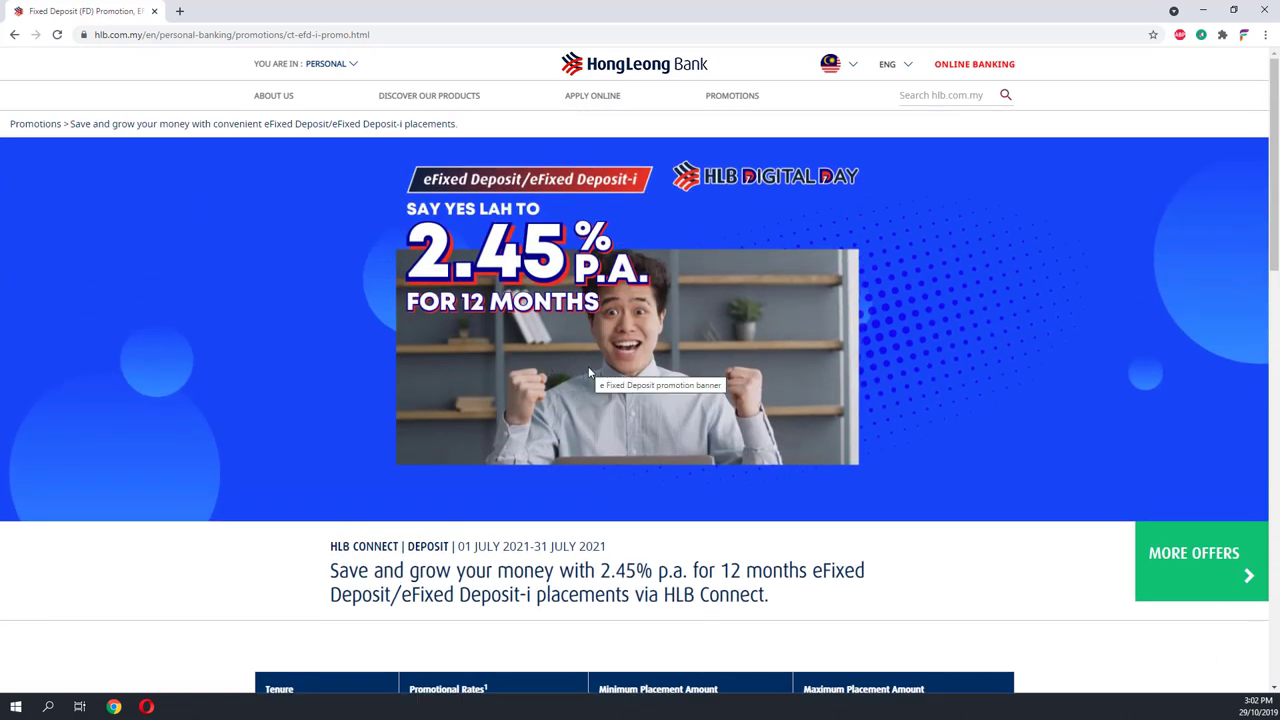
{"action": "mouse_move", "coordinate": [720, 388]}
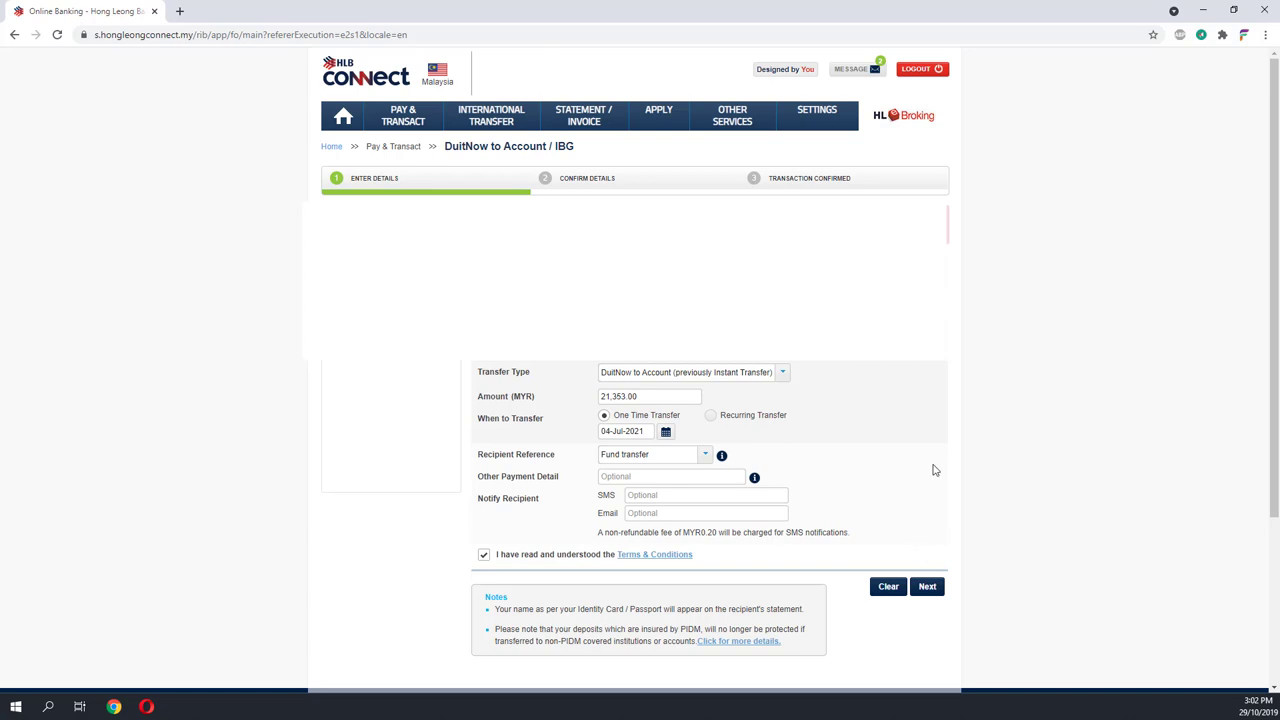
{"action": "mouse_move", "coordinate": [632, 444]}
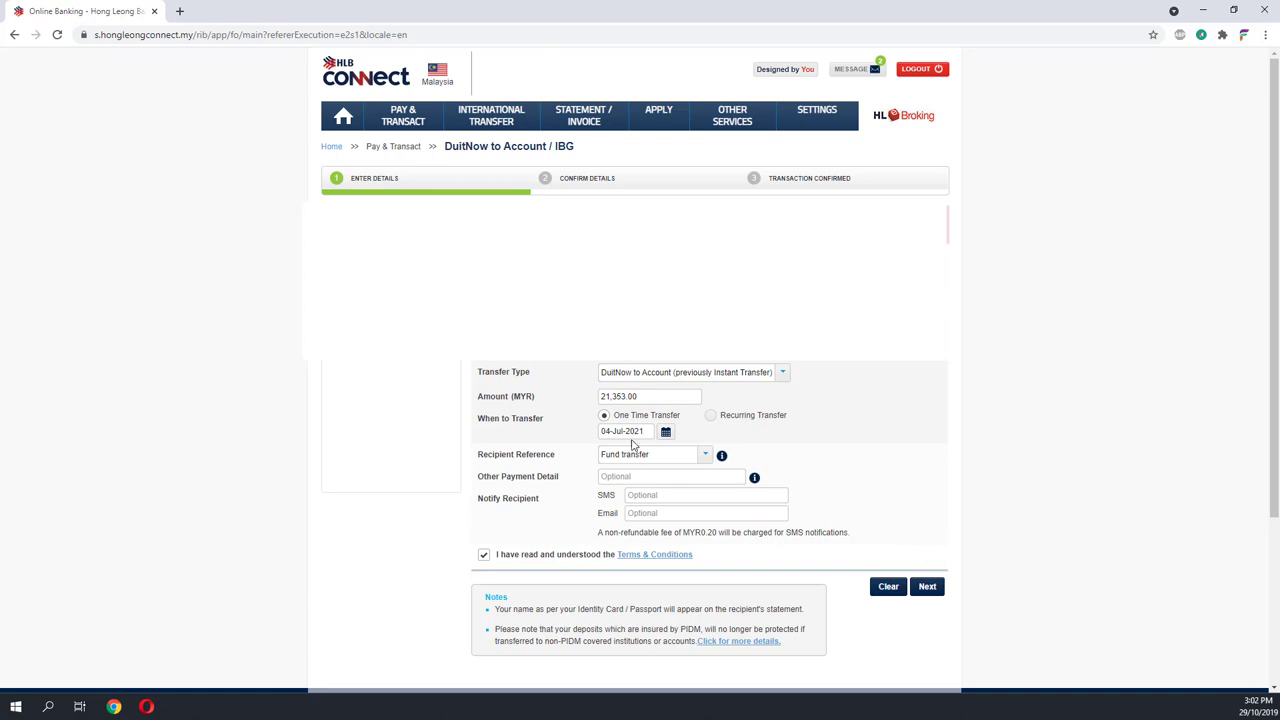
Enter 20 as the DuitNow transfer amount, confirm the details and submit the transfer.
{"action": "type", "text": "20000"}
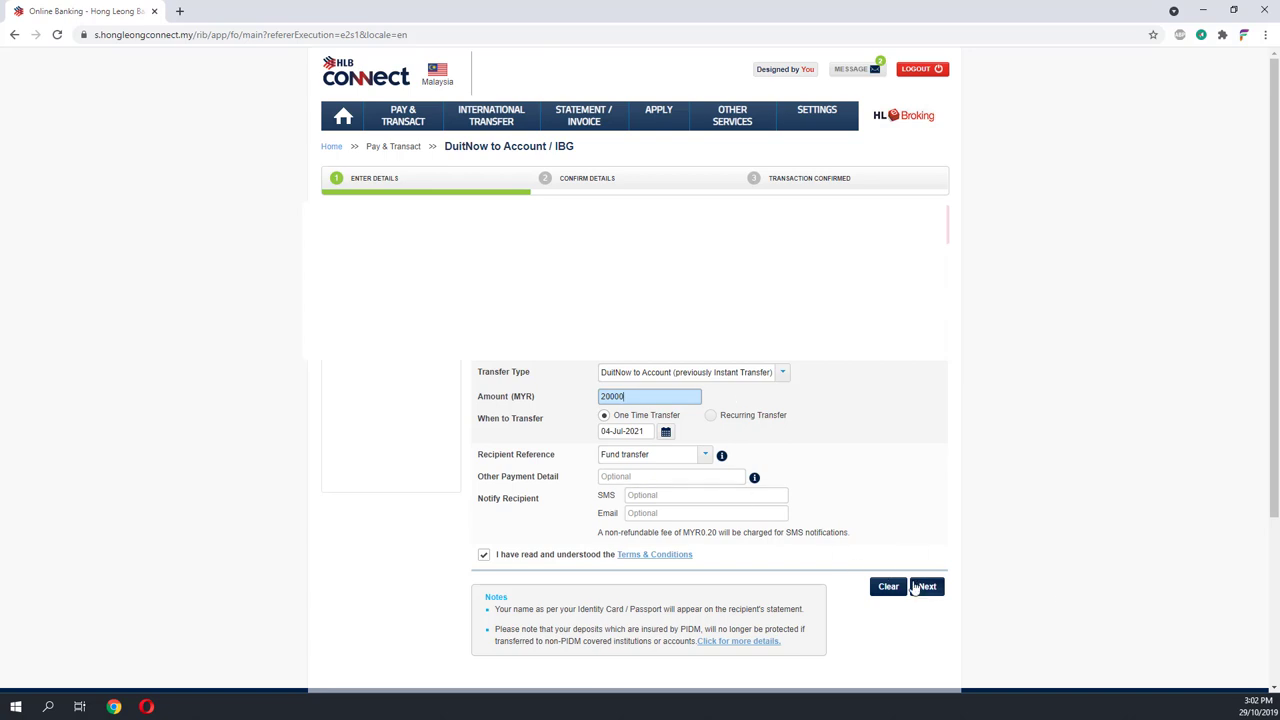
{"action": "scroll", "scroll_direction": "down", "scroll_amount": 3}
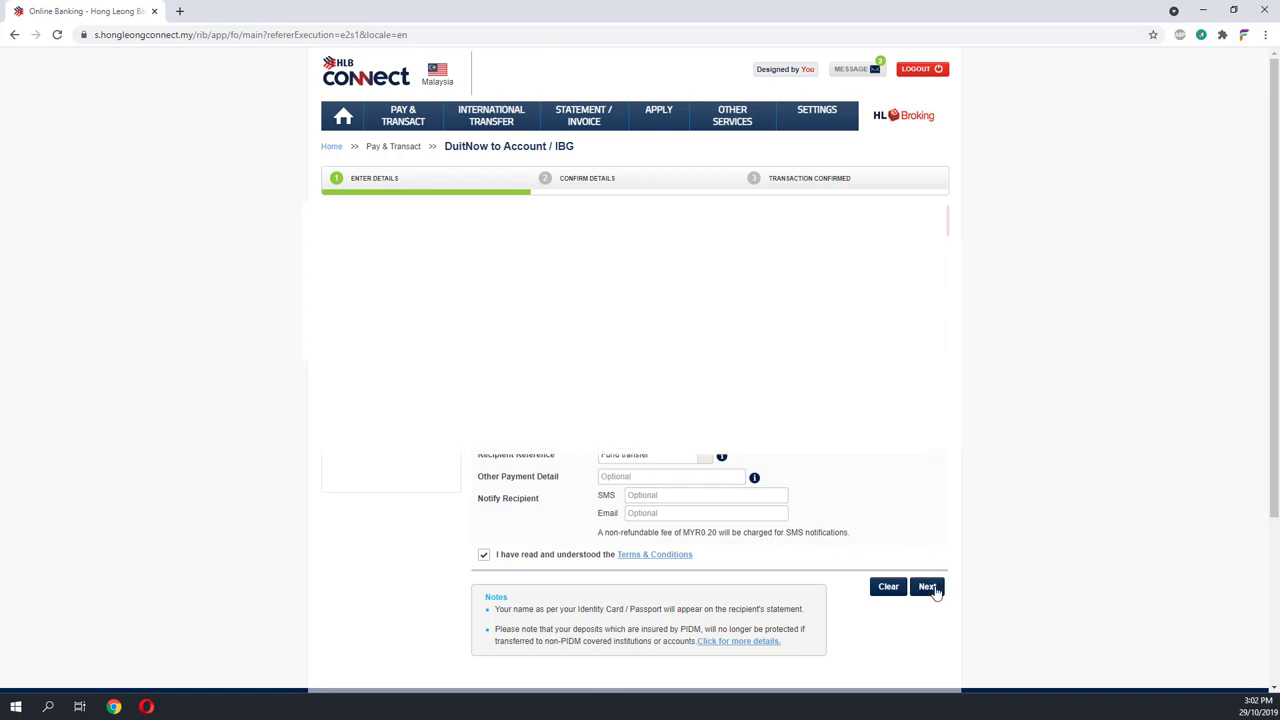
{"action": "left_click", "coordinate": [924, 586]}
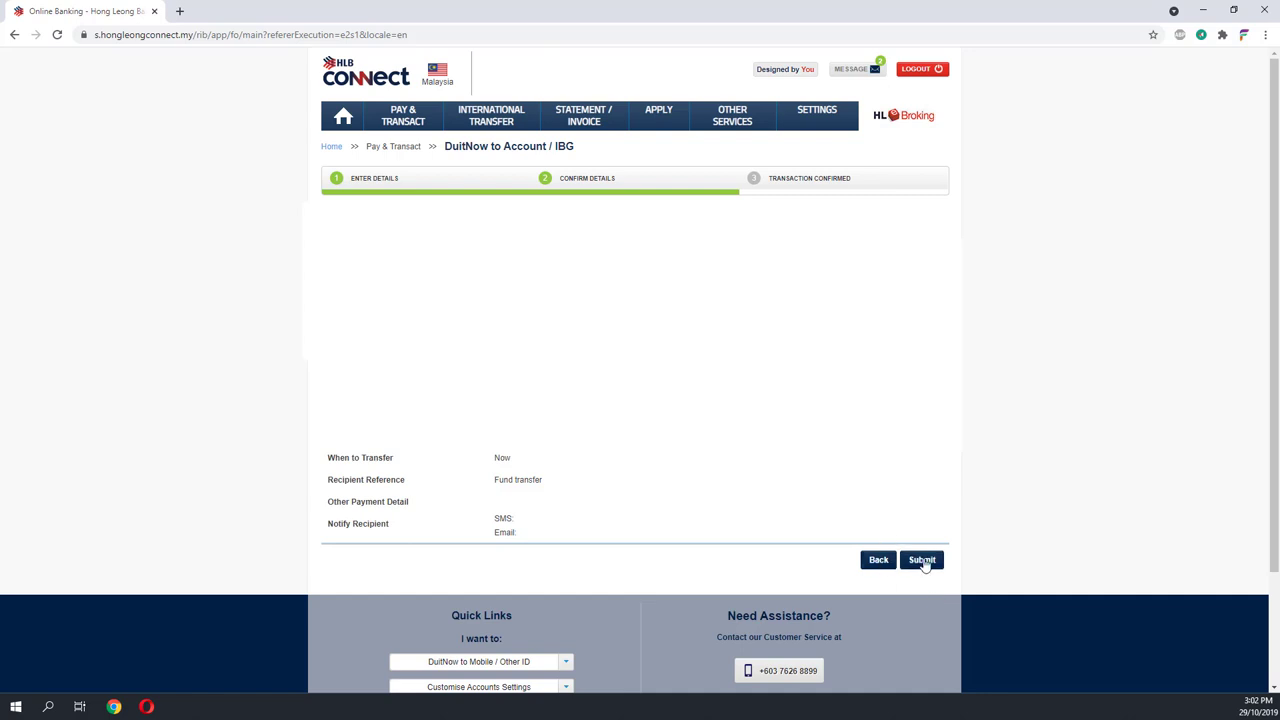
{"action": "left_click", "coordinate": [920, 560]}
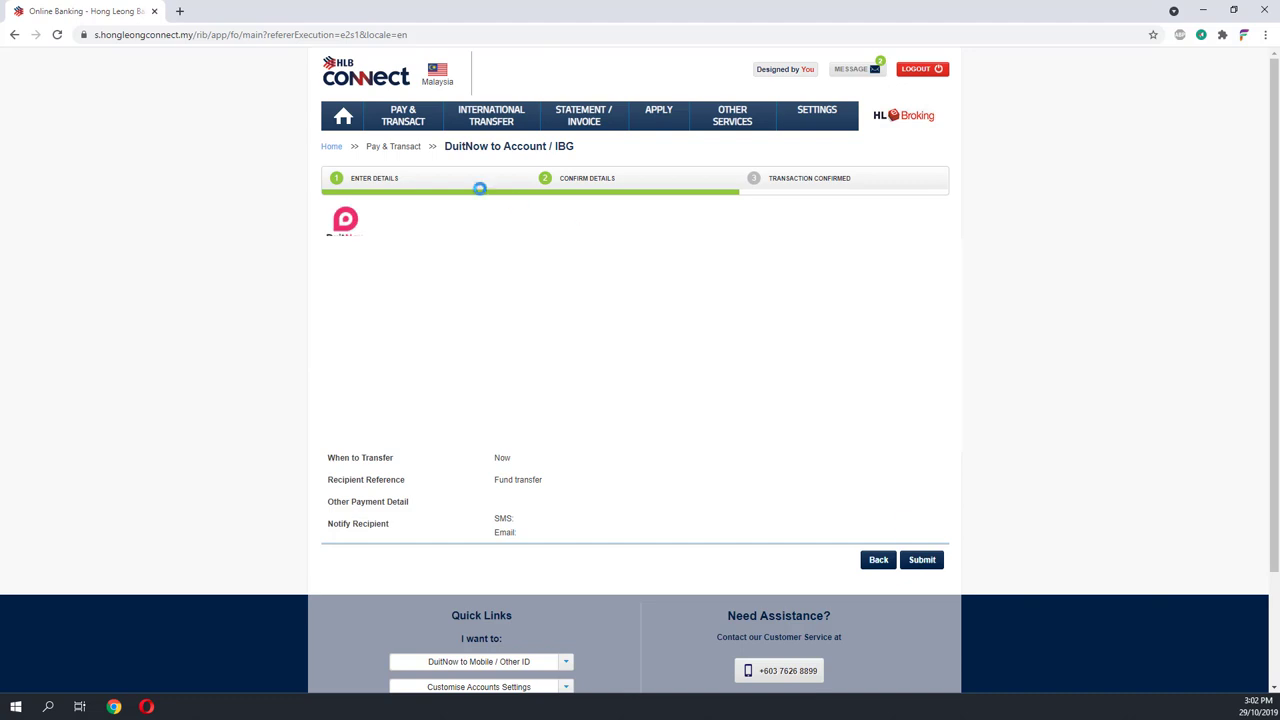
{"action": "left_click", "coordinate": [920, 560]}
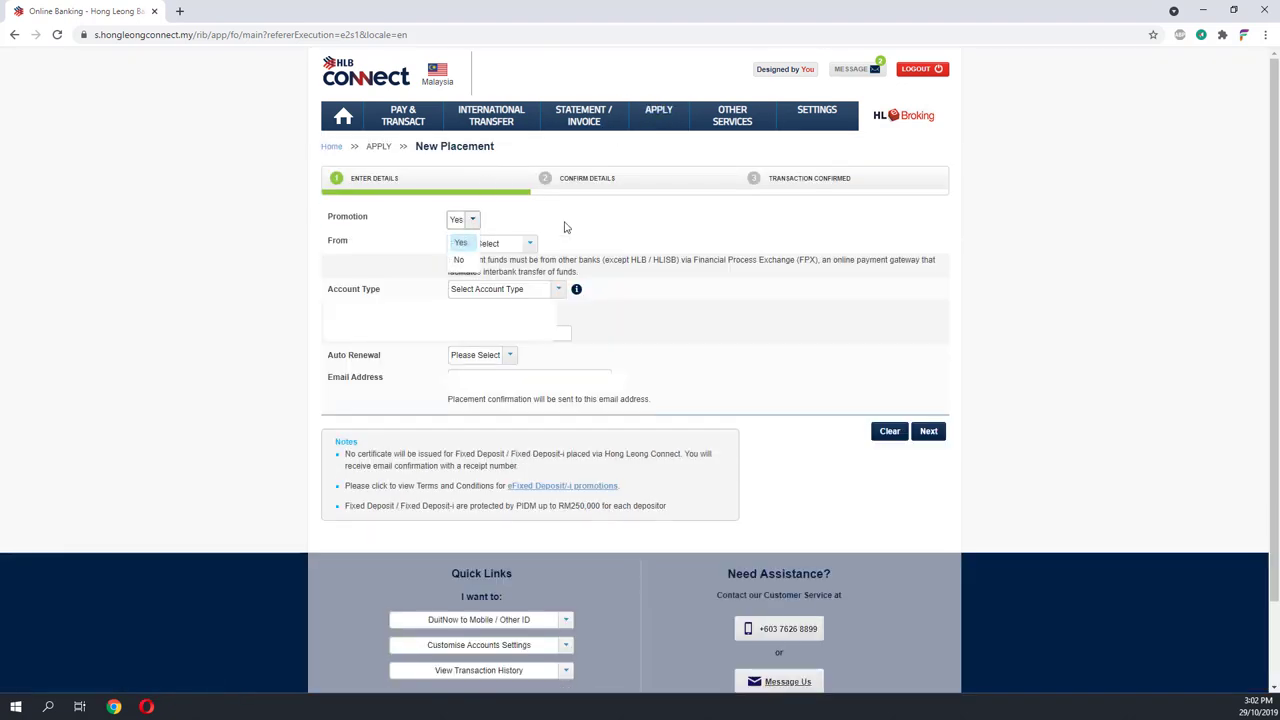
Fund the placement from CIMB Clicks as a Conventional Fixed Deposit of RM20,000.
{"action": "left_click", "coordinate": [490, 244]}
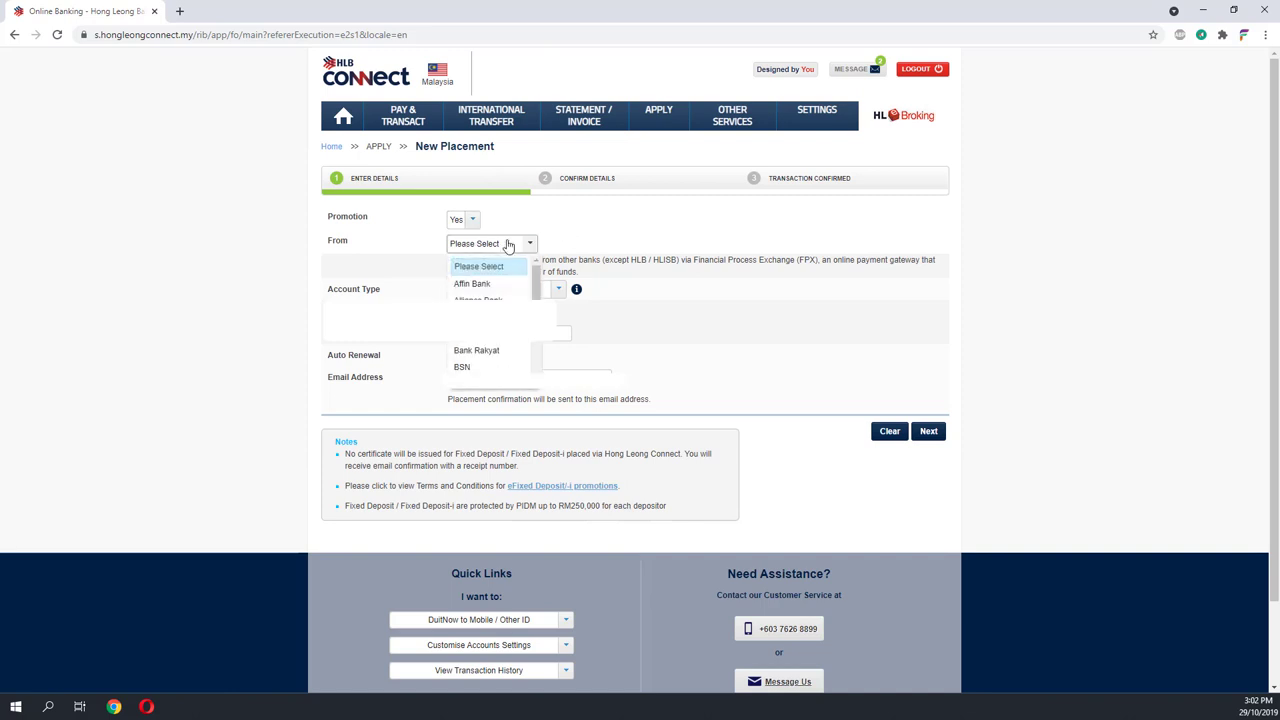
{"action": "left_click", "coordinate": [476, 344]}
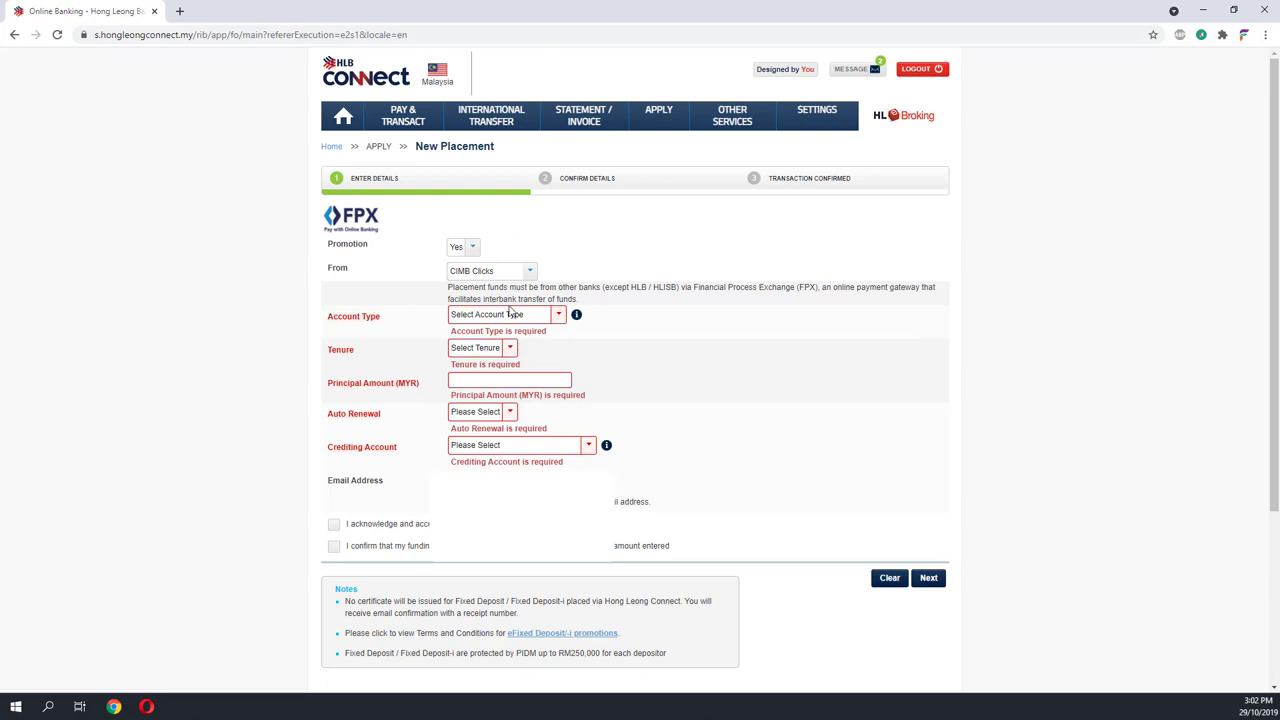
{"action": "left_click", "coordinate": [504, 316]}
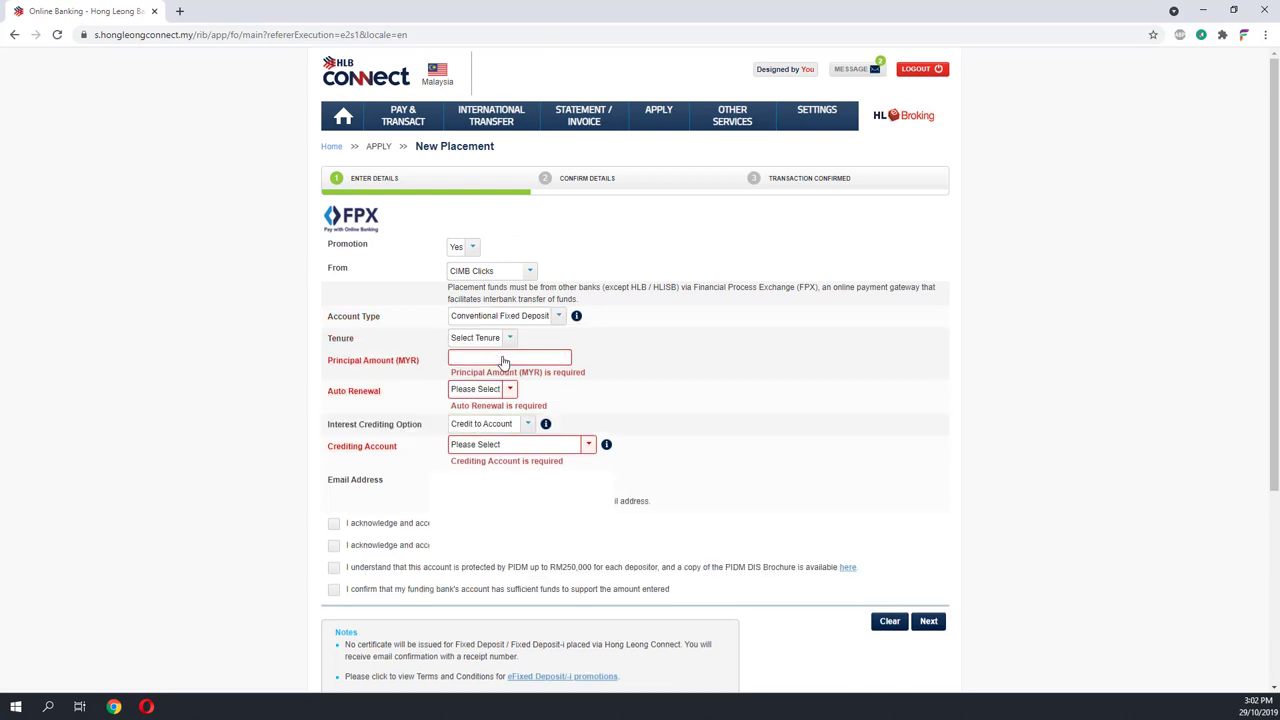
{"action": "type", "text": "20000"}
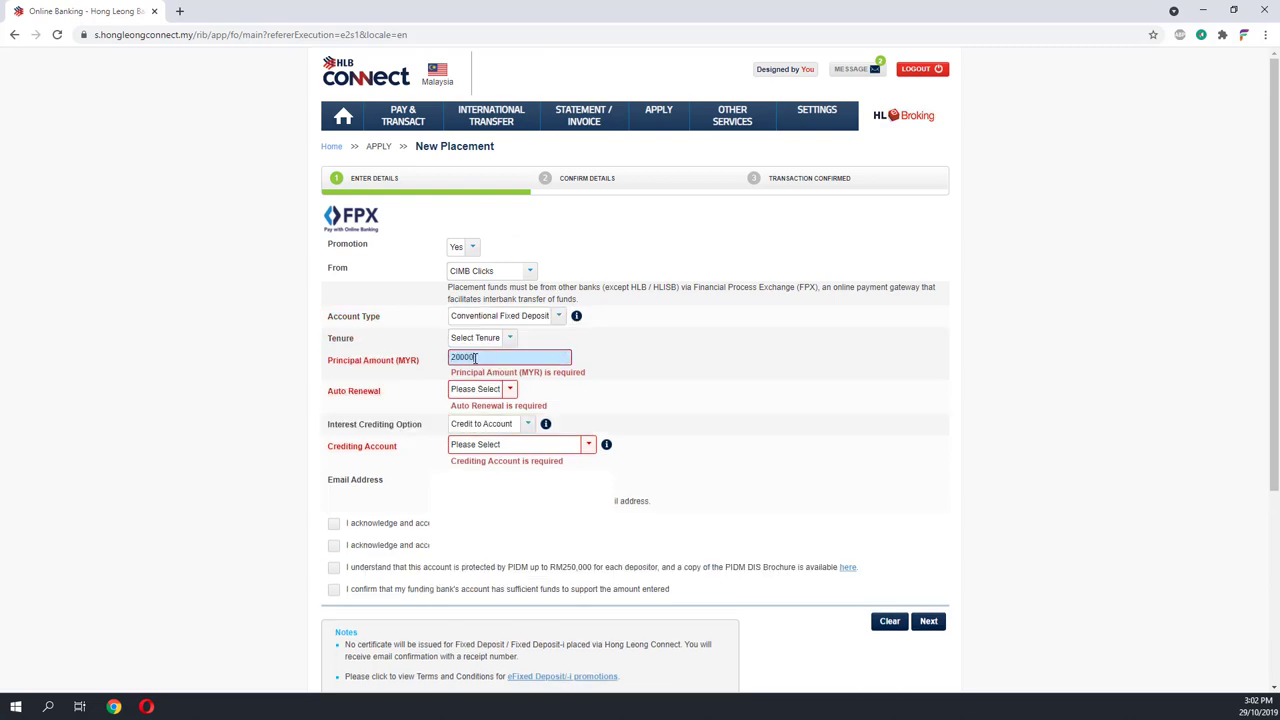
Set auto renewal to No and tenure to 6 months, then proceed to confirm details.
{"action": "left_click", "coordinate": [510, 388]}
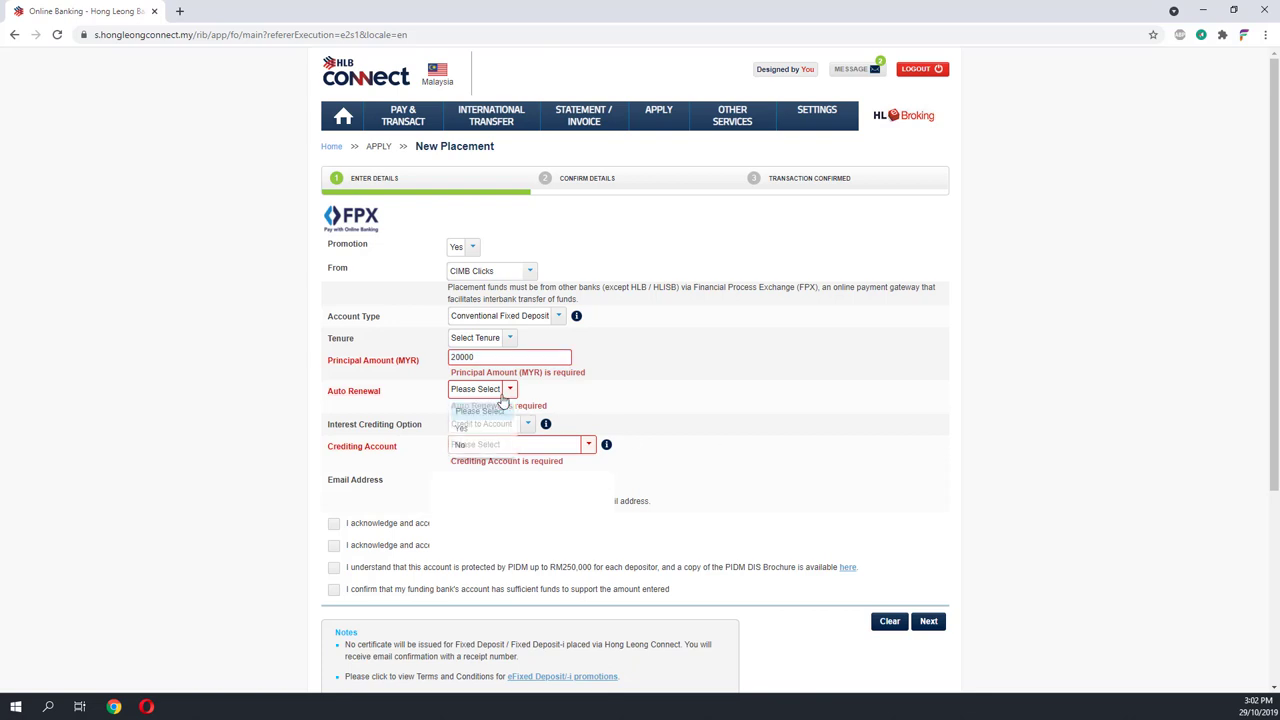
{"action": "left_click", "coordinate": [484, 388]}
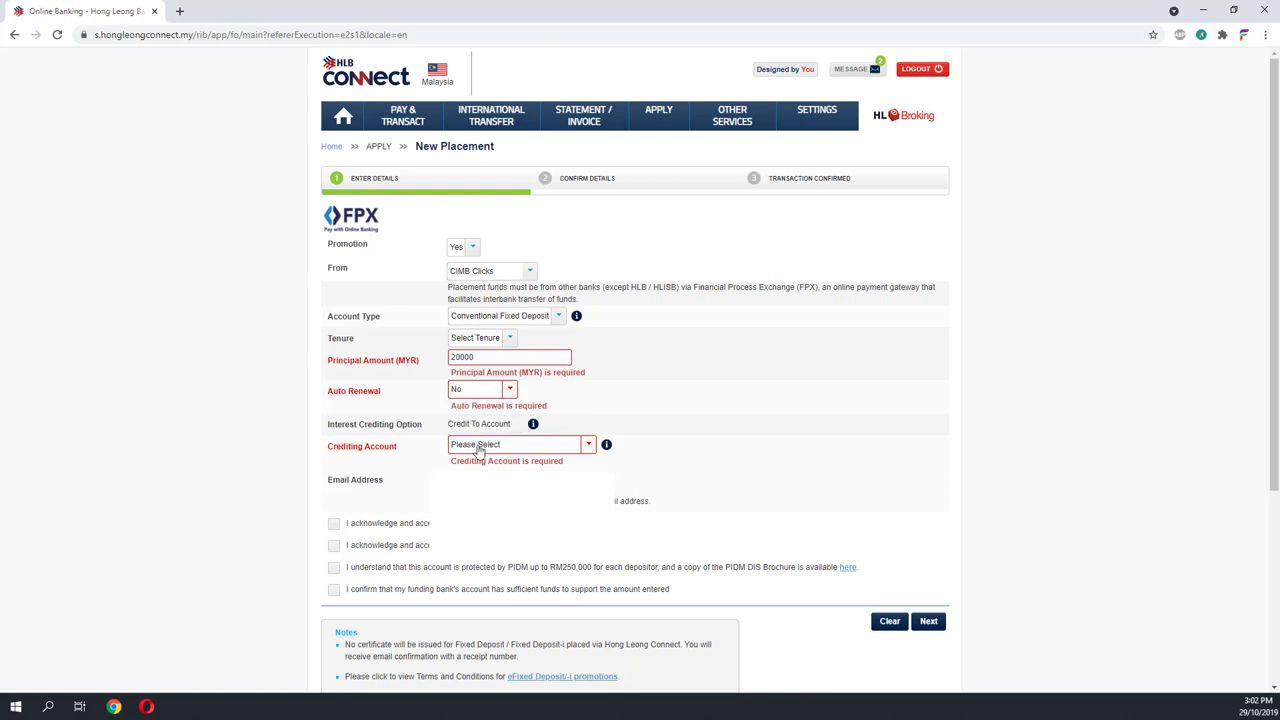
{"action": "left_click", "coordinate": [480, 336]}
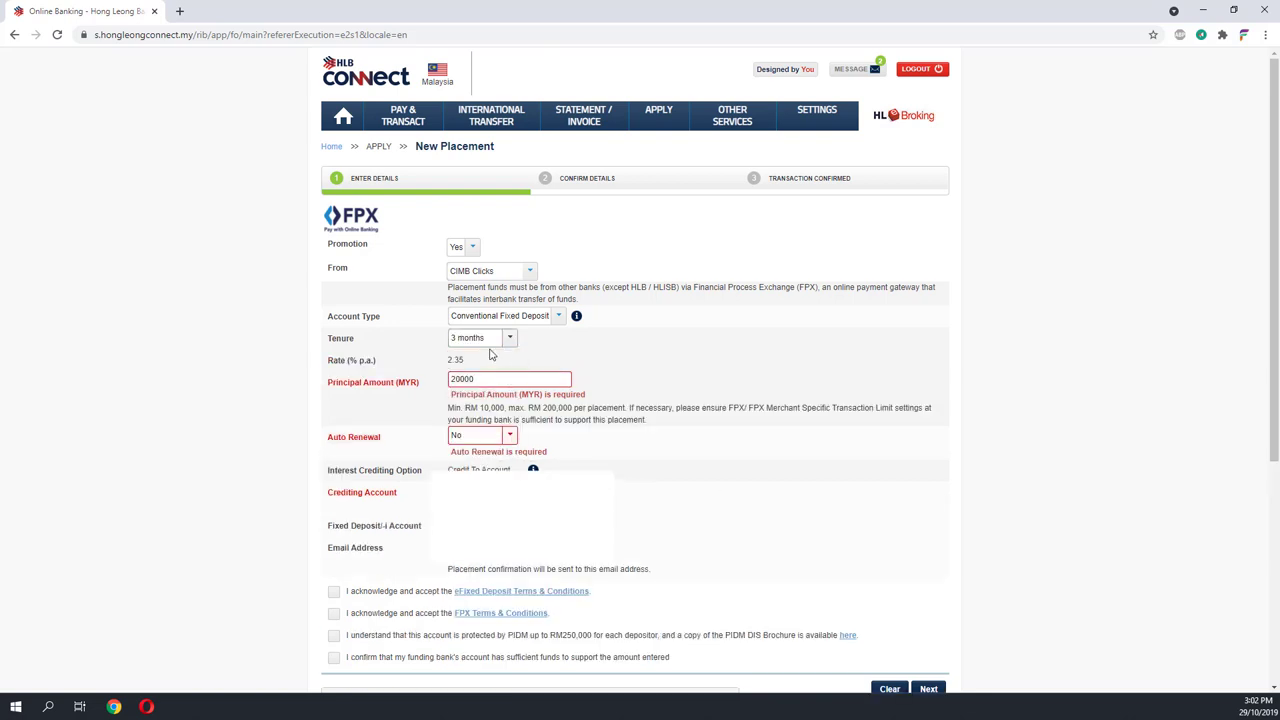
{"action": "left_click", "coordinate": [508, 336]}
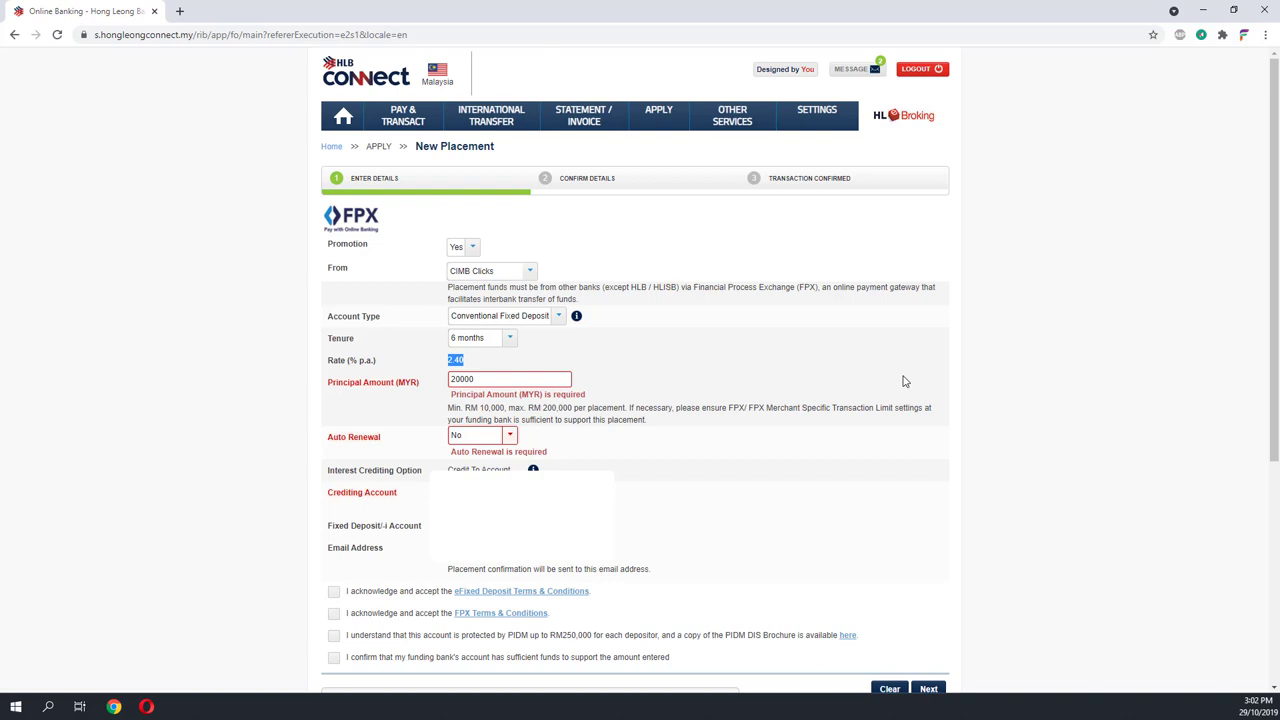
{"action": "left_click", "coordinate": [928, 688]}
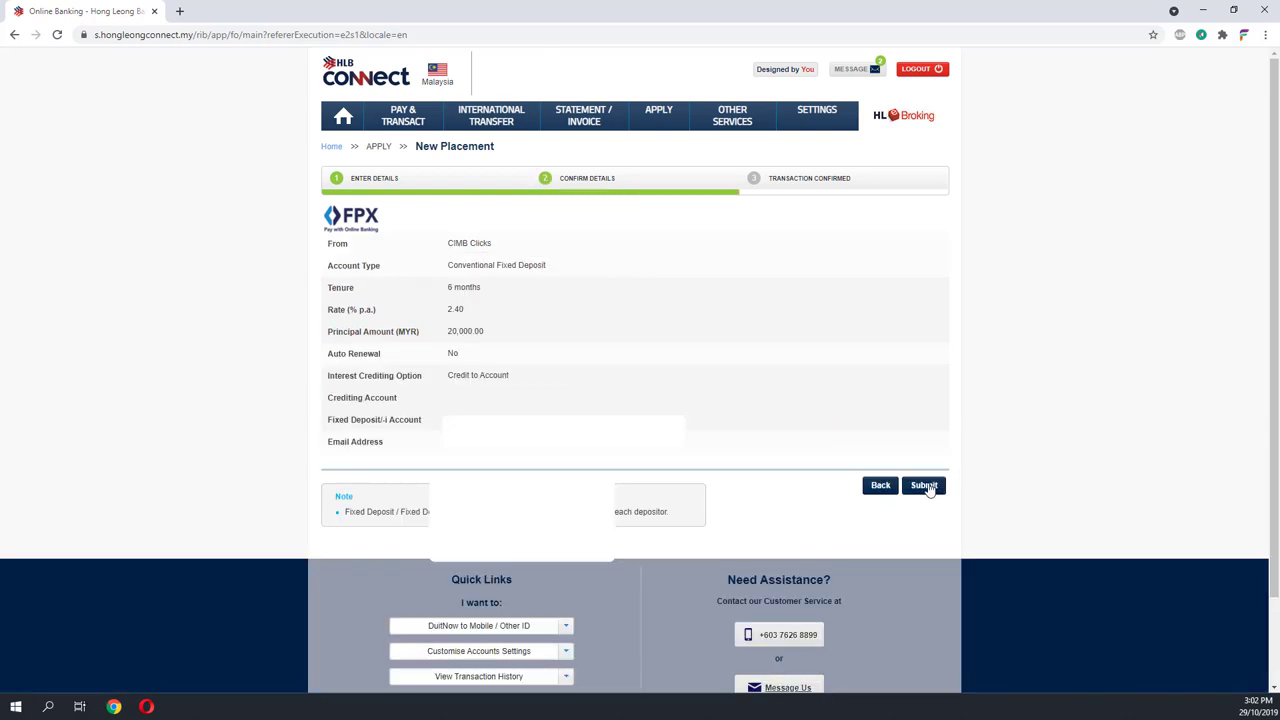
Submit the confirmed RM20,000 fixed deposit placement to go to FPX payment.
{"action": "left_click", "coordinate": [924, 486]}
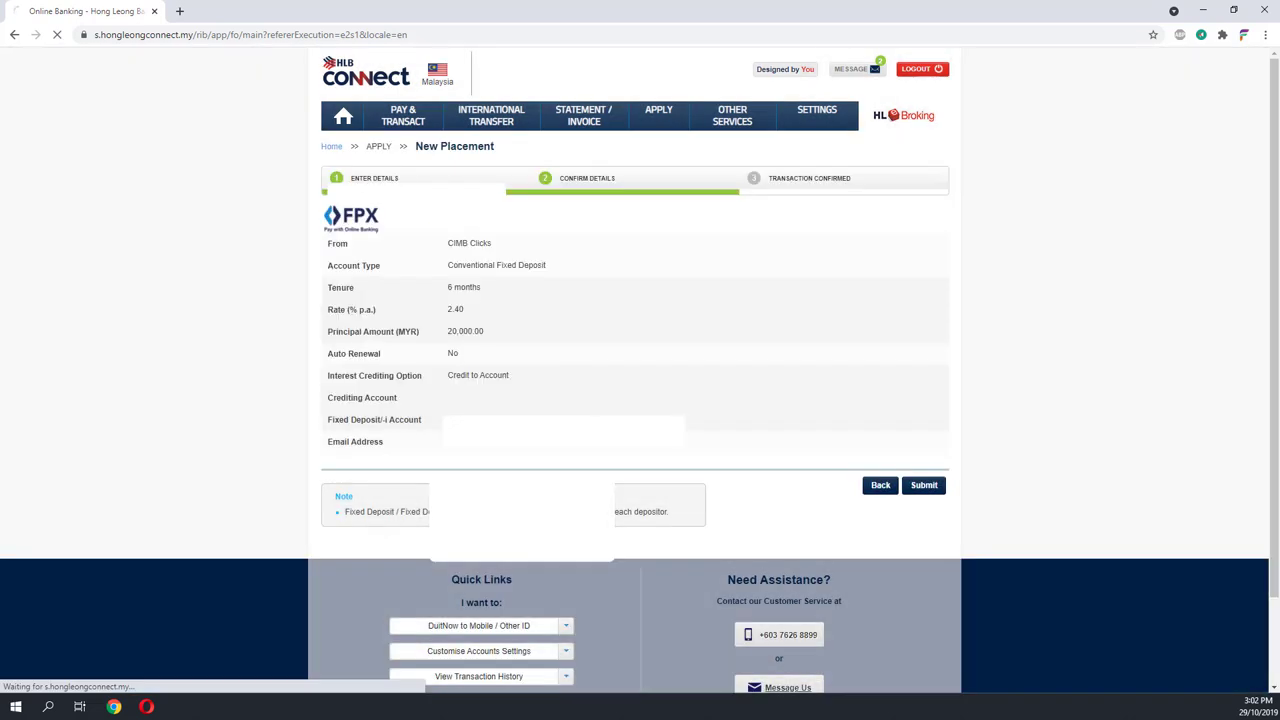
{"action": "left_click", "coordinate": [924, 486]}
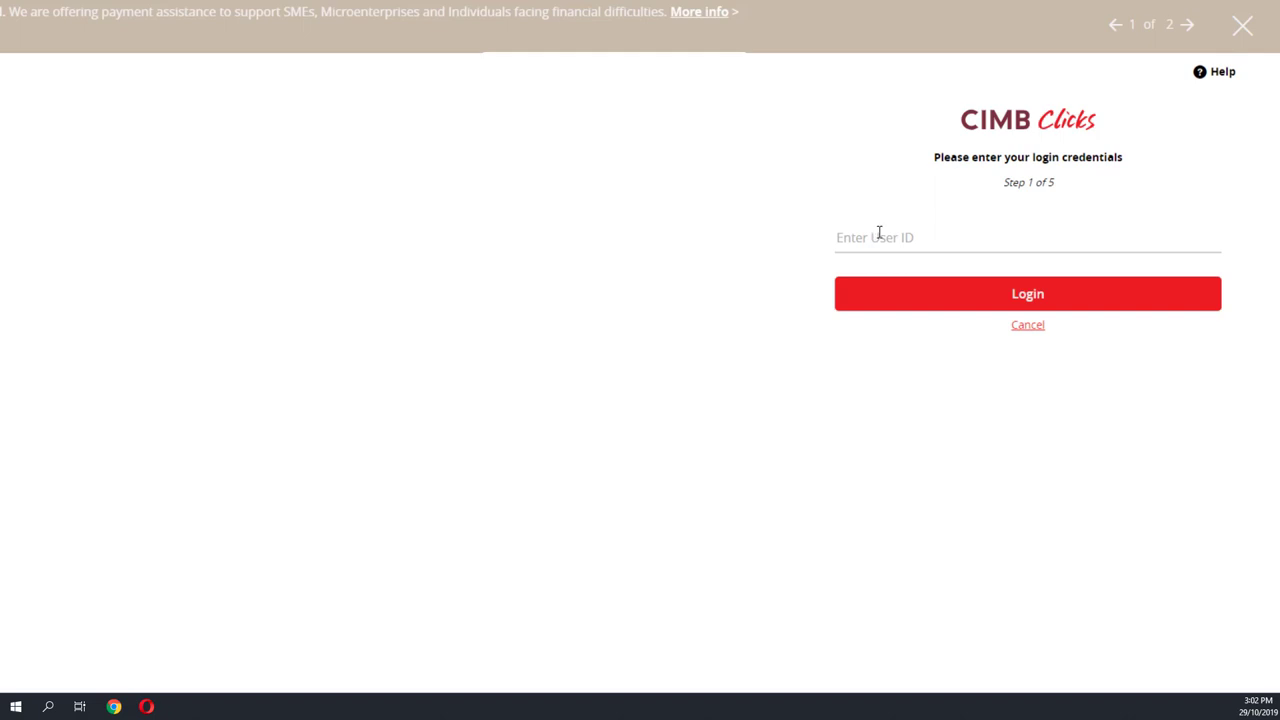
{"action": "left_click", "coordinate": [1000, 236]}
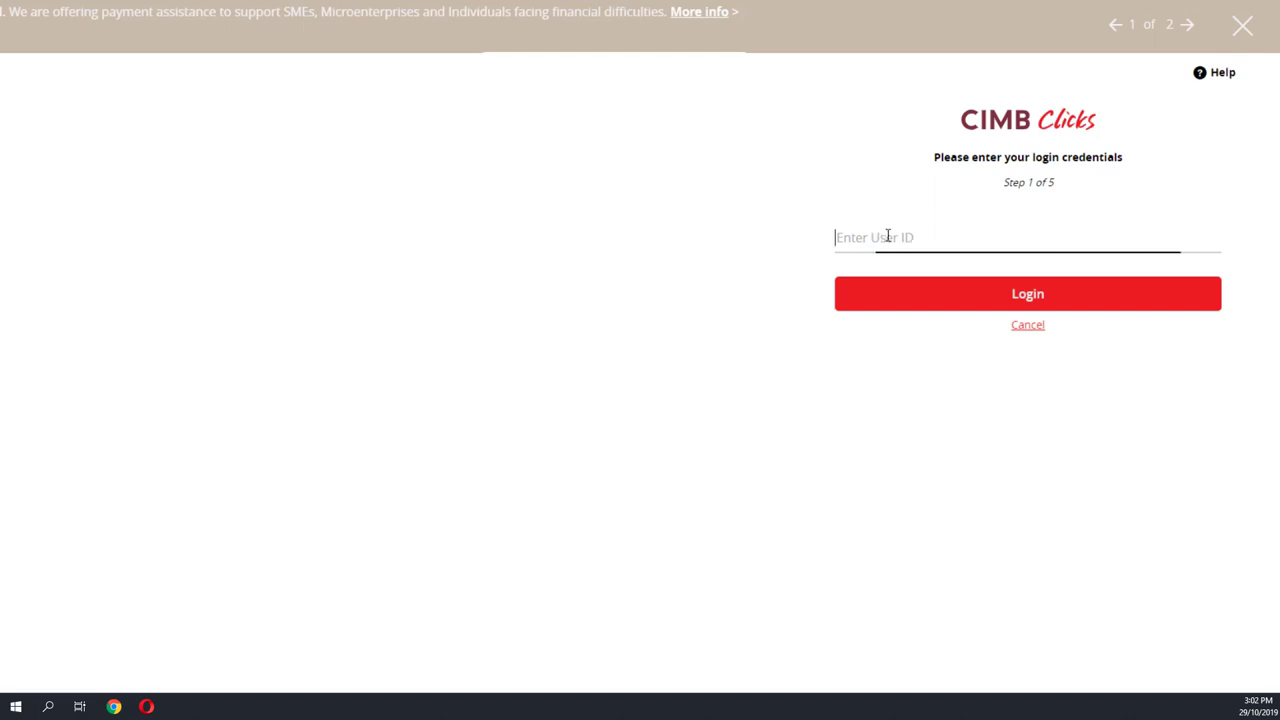
{"action": "left_click", "coordinate": [1028, 236]}
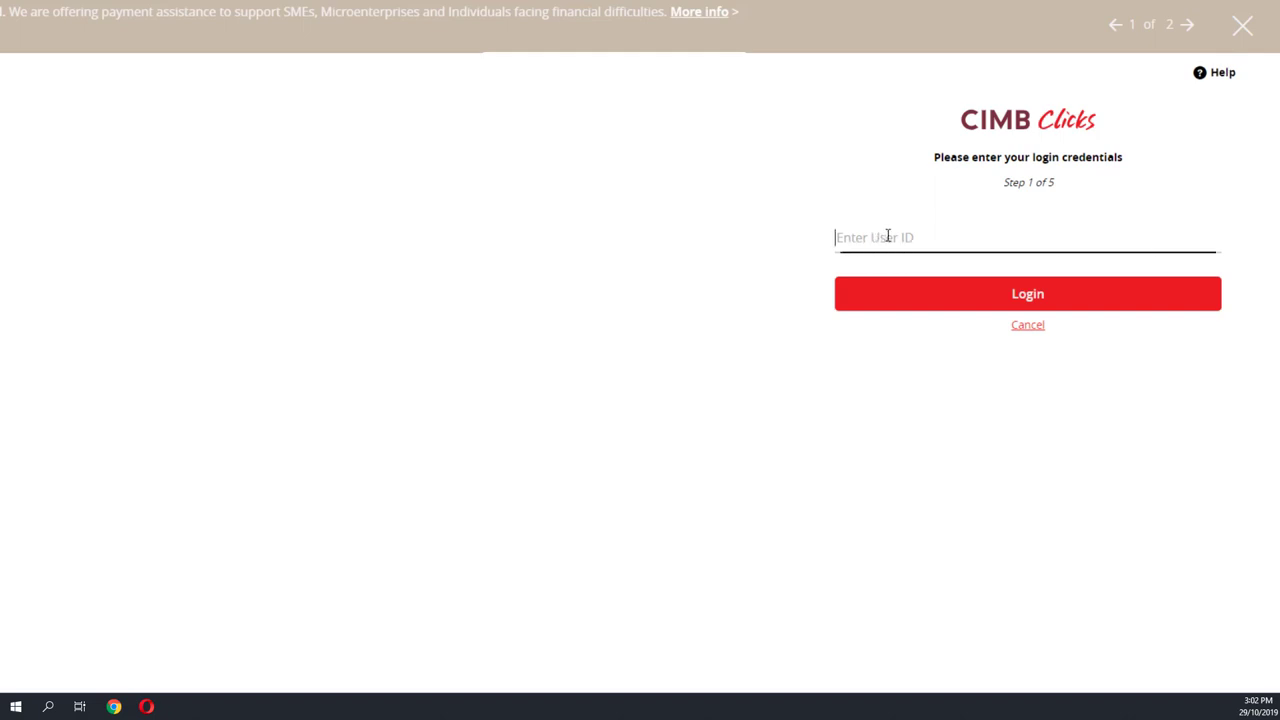